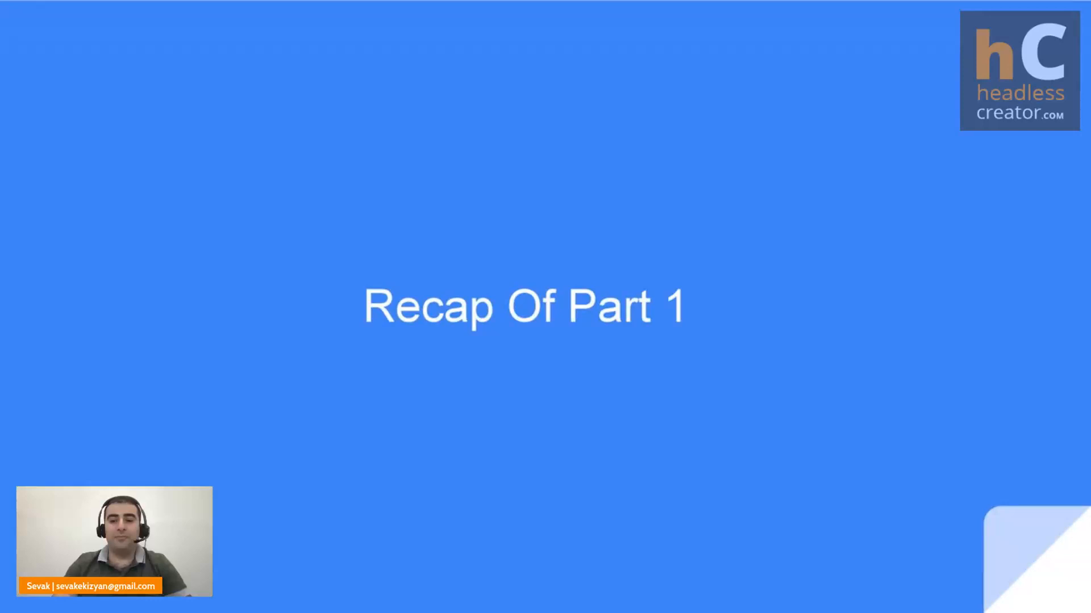
# Step: Advance the slides to the Contentful CLI Installation and Authentication slide
pyautogui.press('Right')
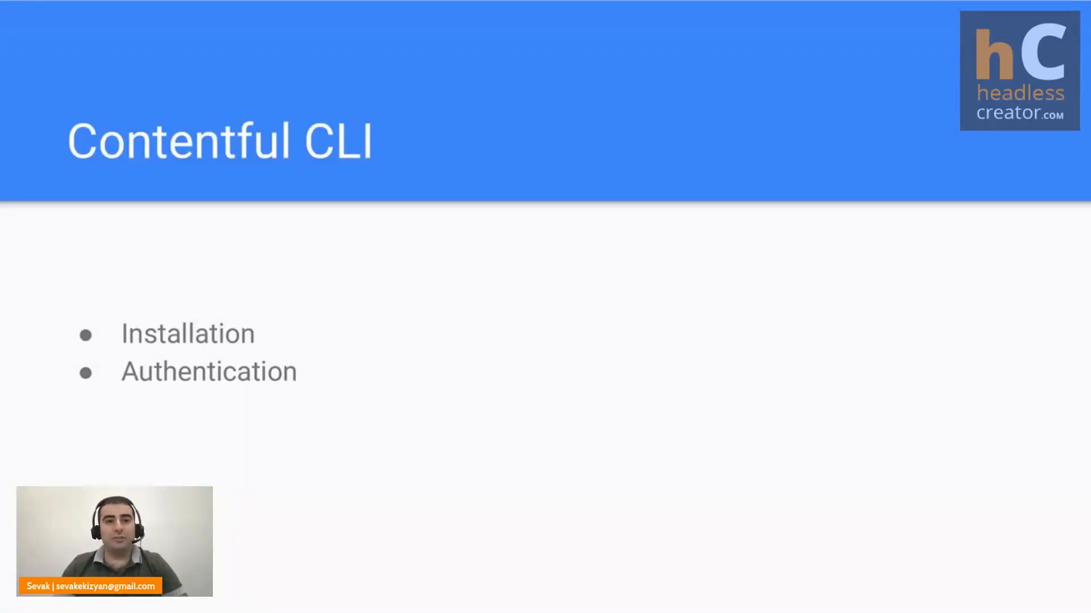
pyautogui.press('Right')
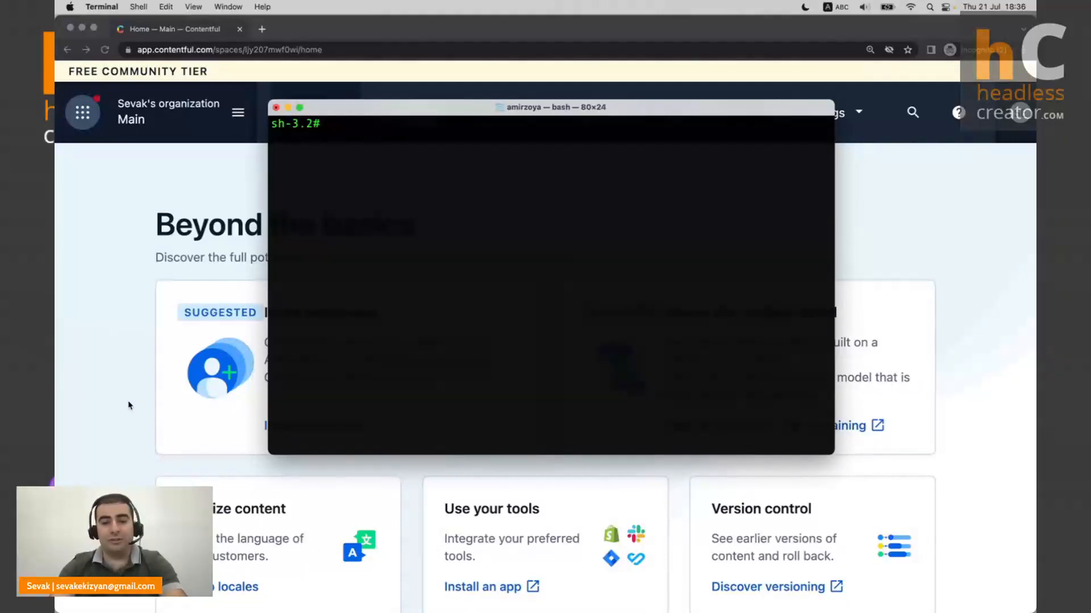
# Step: Run 'contentful space list' to show the active Main space and its id
pyautogui.write('contentful spa')
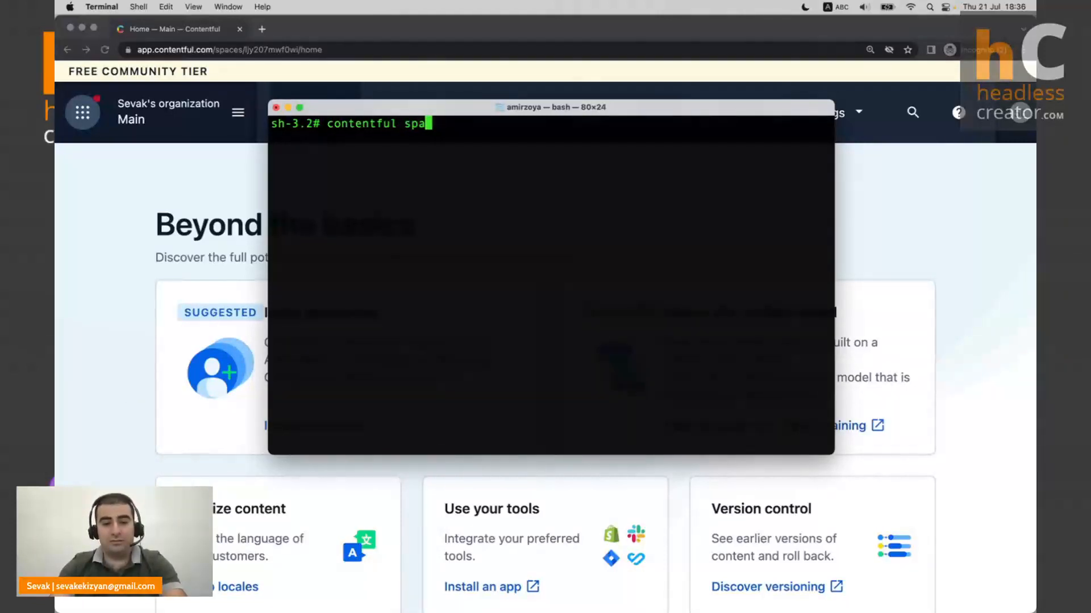
pyautogui.write('ce list')
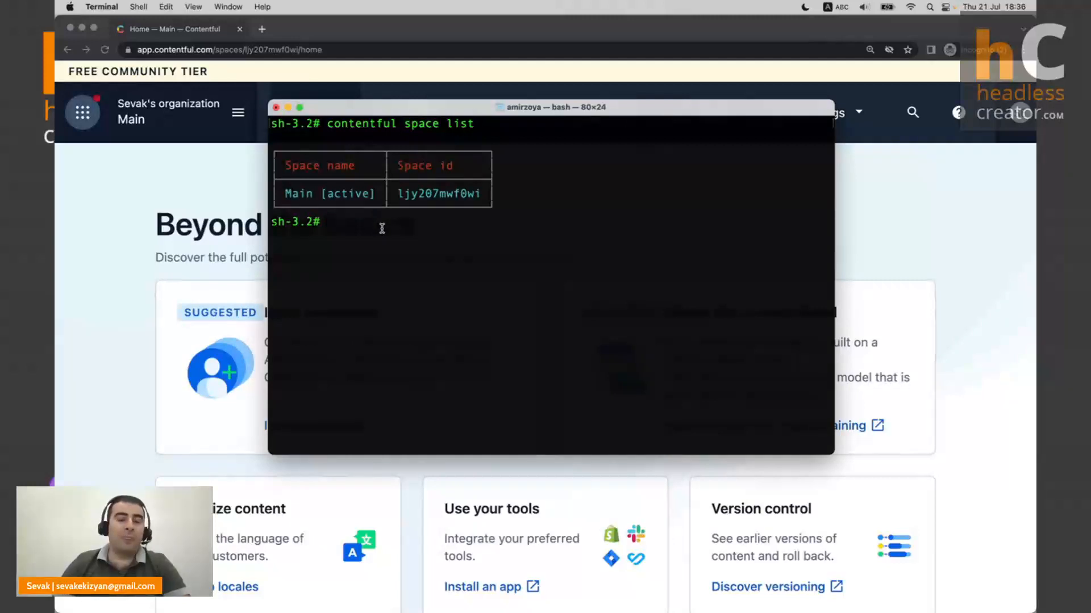
pyautogui.moveTo(382, 268)
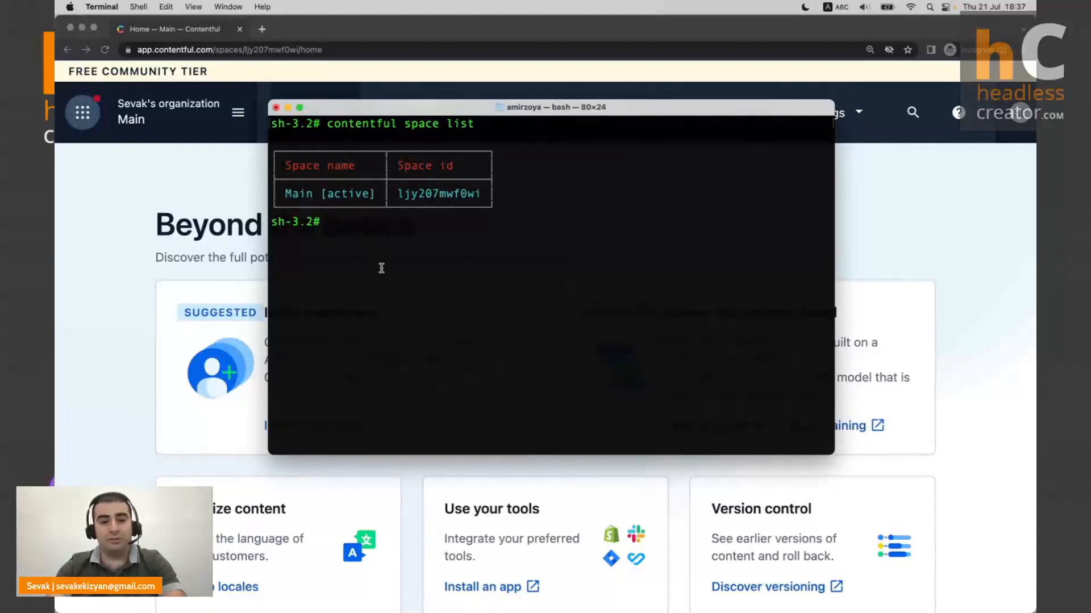
# Step: Run 'contentful space environments -h' to show the space commands help overview
pyautogui.write('contentful spac')
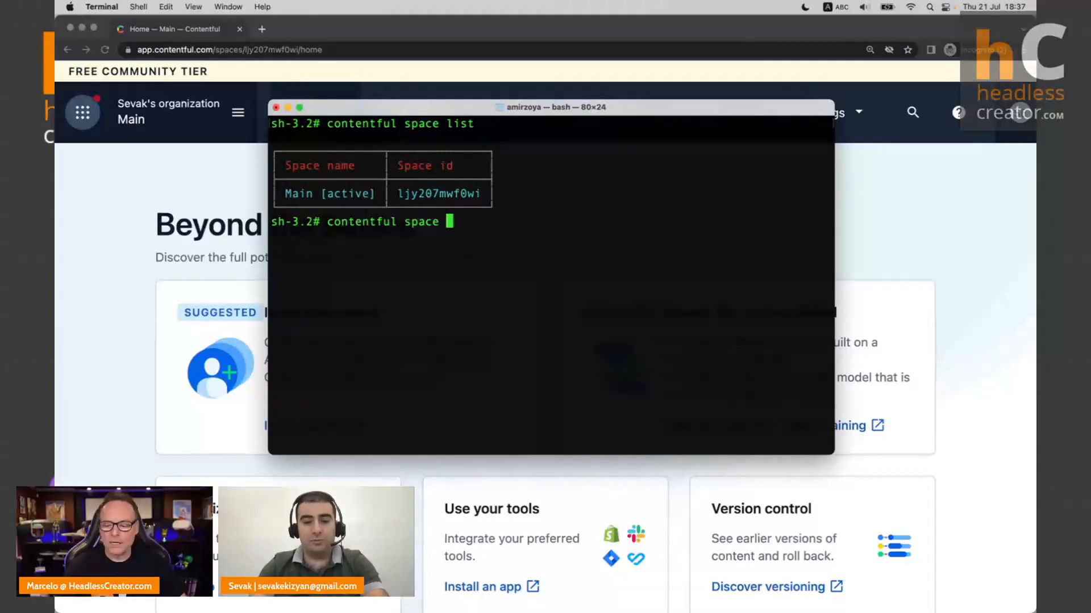
pyautogui.write('environment')
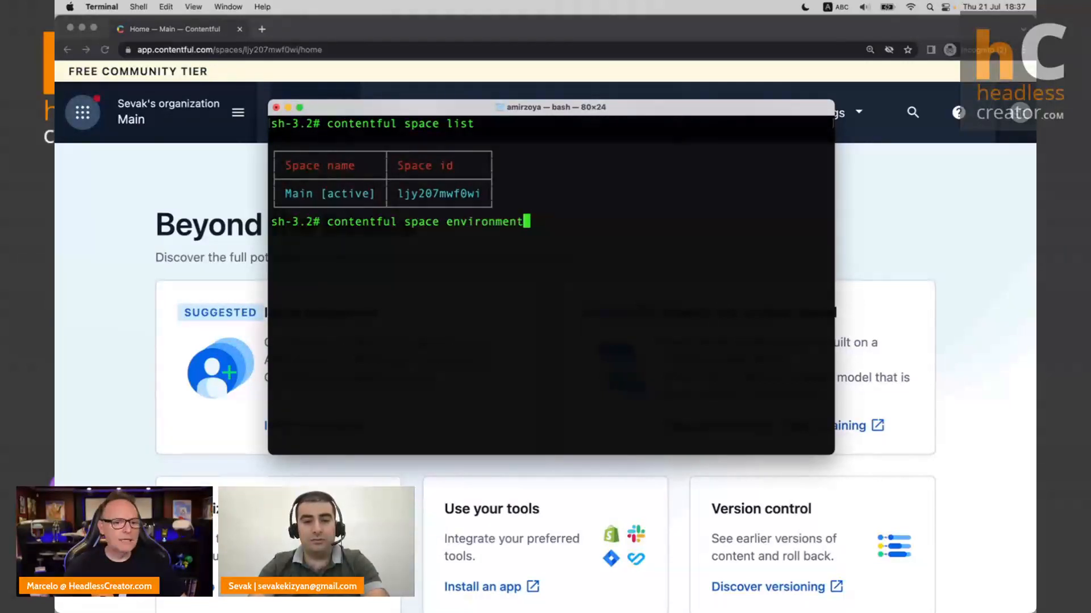
pyautogui.write('s')
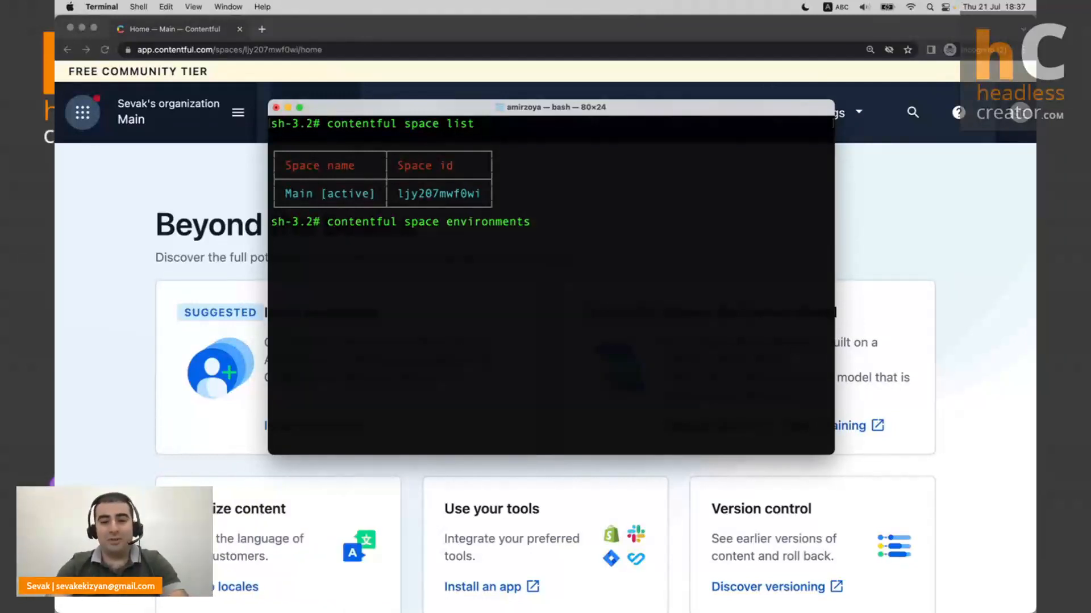
pyautogui.write('-h')
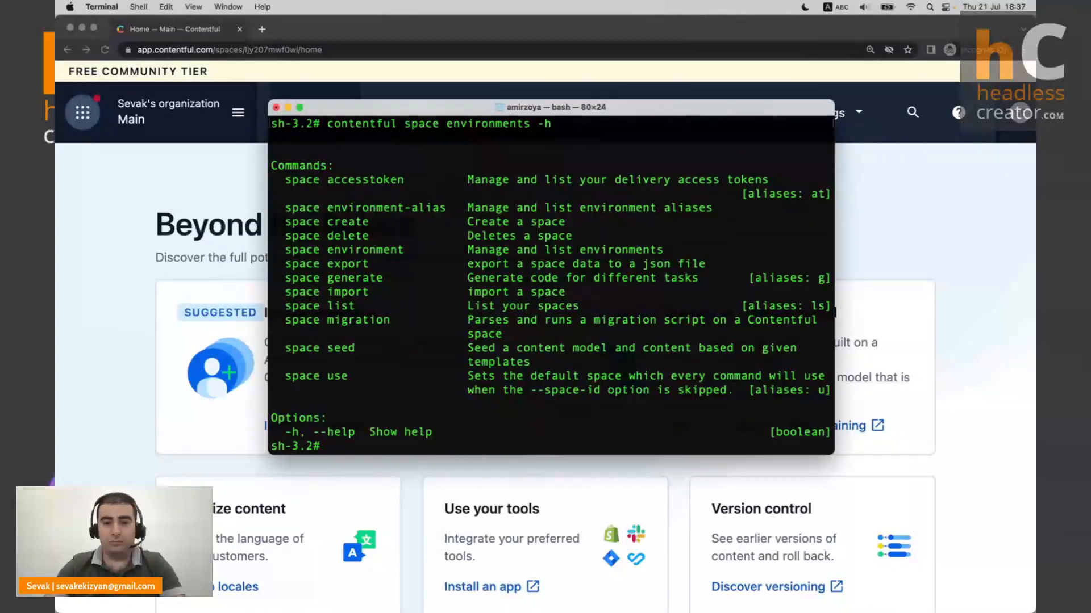
# Step: Run 'contentful space environment -h' to list the create, delete, list and use subcommands
pyautogui.write('contentful space environment -h')
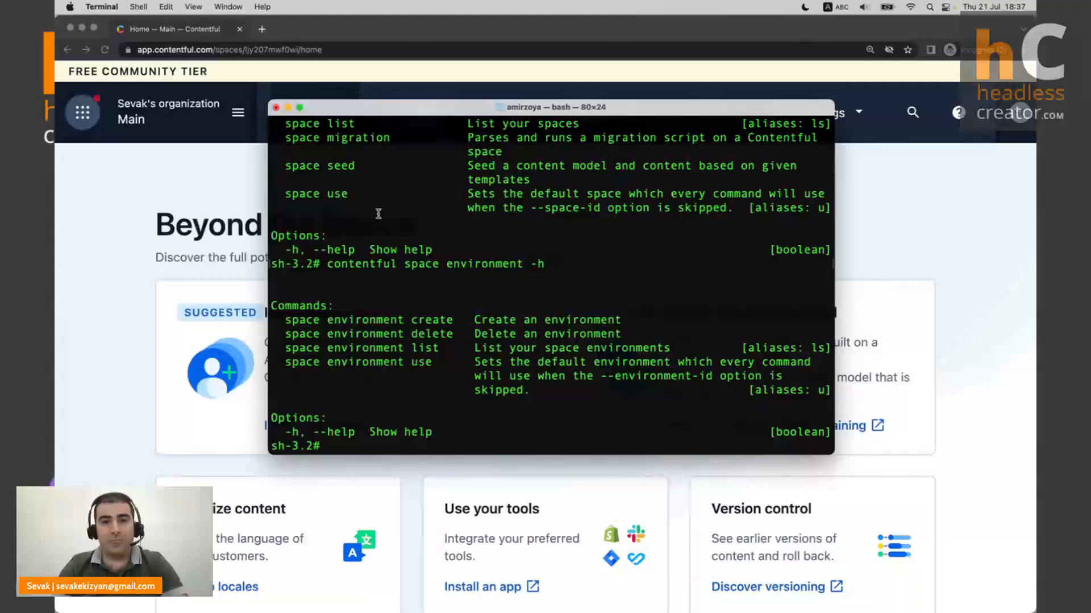
pyautogui.moveTo(441, 292)
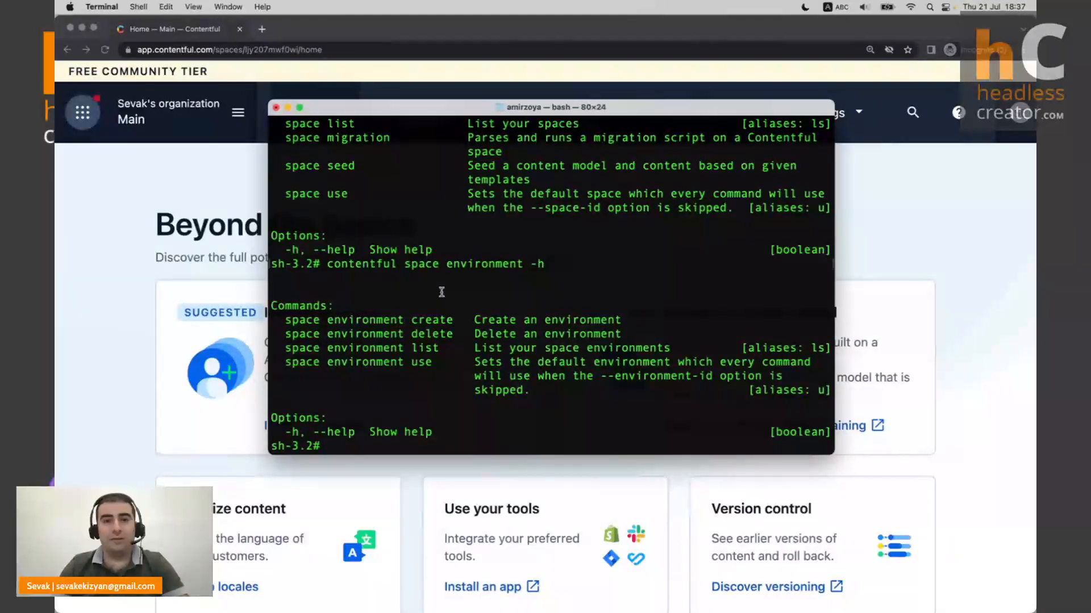
pyautogui.moveTo(284, 319); pyautogui.dragTo(436, 361)
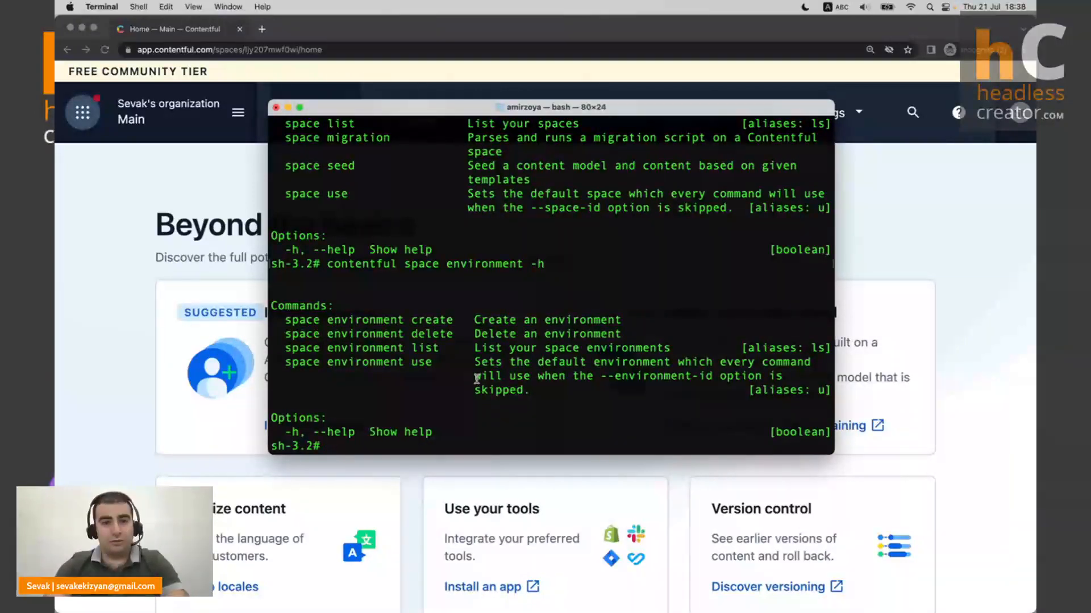
# Step: Run 'contentful space environment create -h' to show the required id and name options
pyautogui.write('contentful space environment -h')
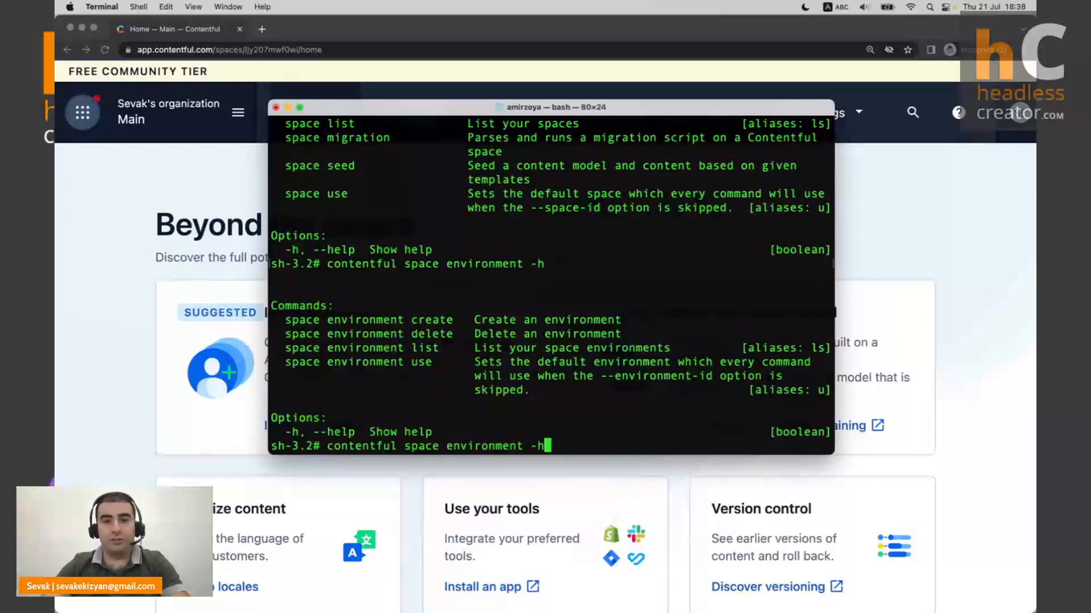
pyautogui.write('create')
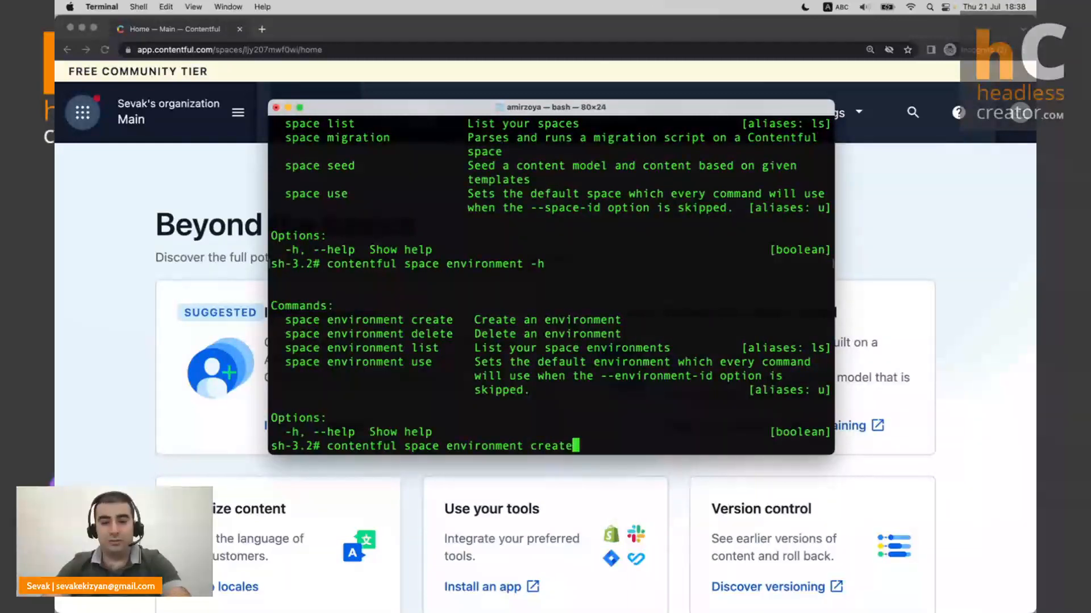
pyautogui.press('Return')
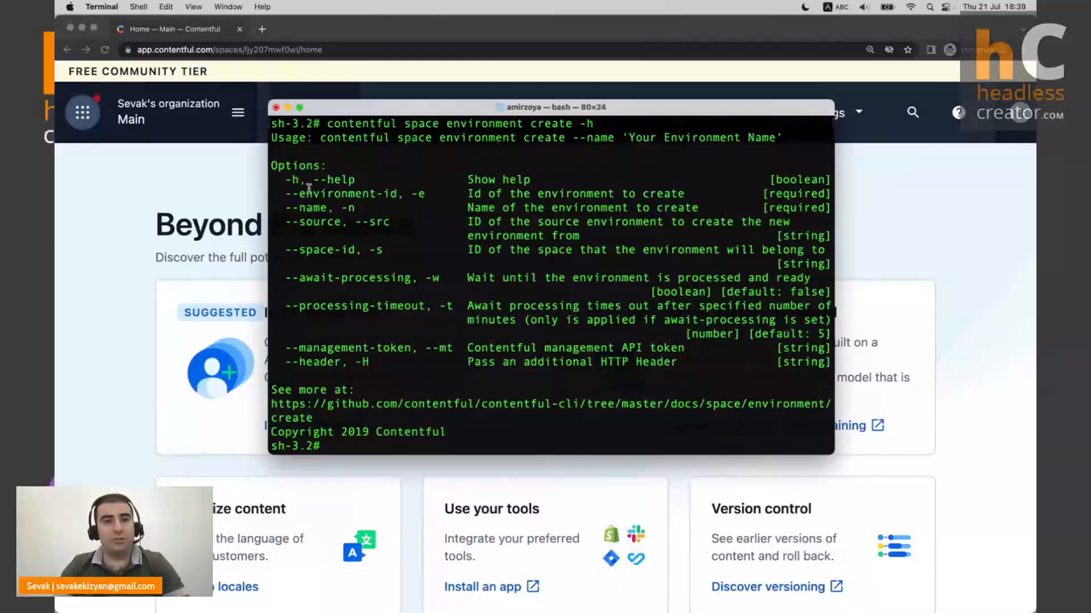
pyautogui.moveTo(350, 293)
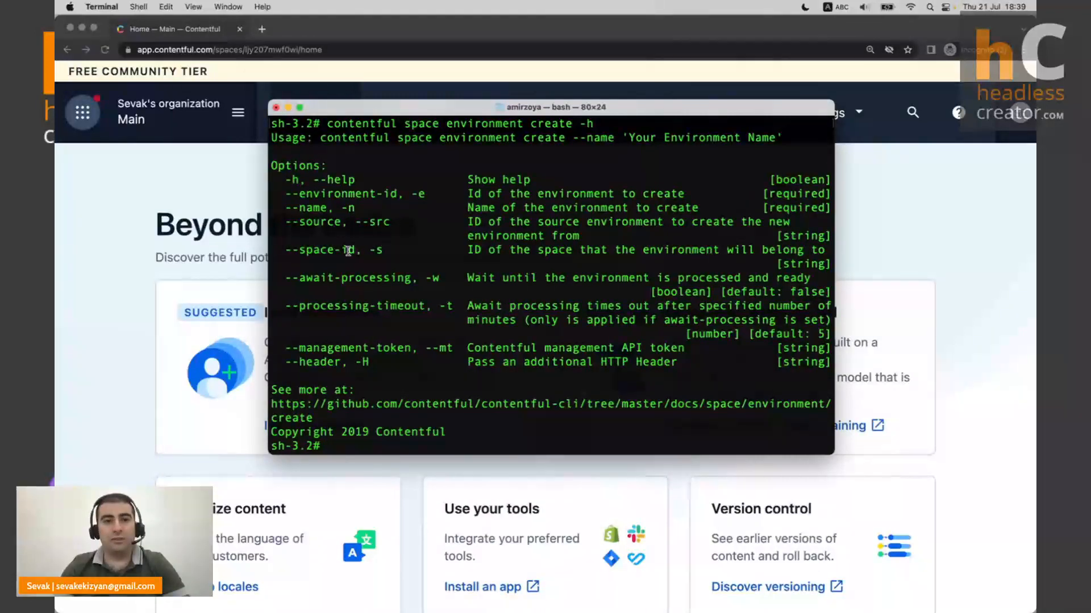
# Step: Create environment Develpoment with id dev from master via 'environment create -n Develpoment -e dev --src master'
pyautogui.write('contentful space environment create -h')
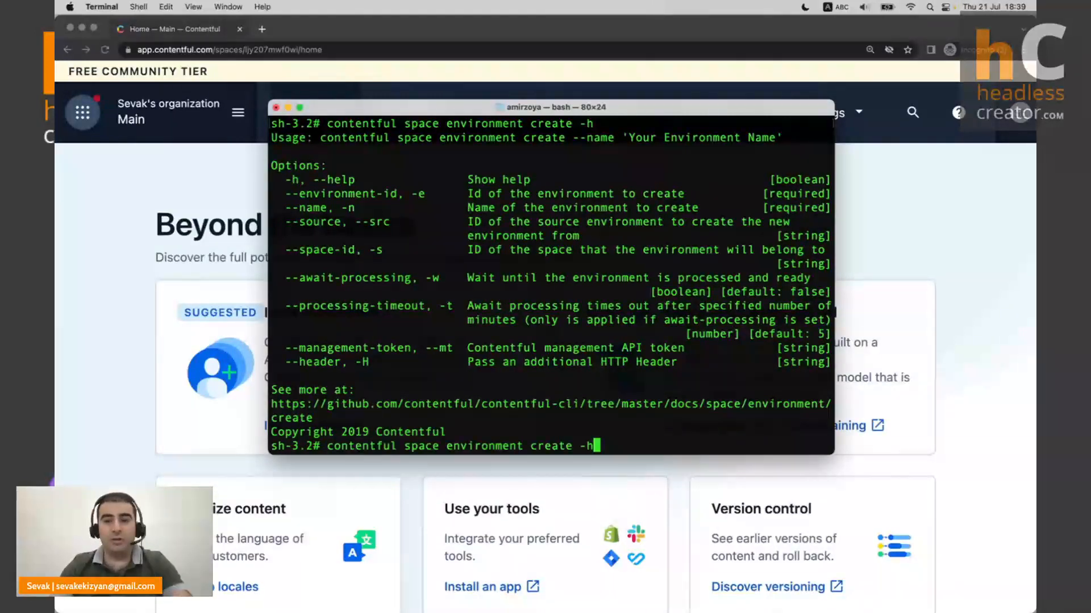
pyautogui.press('Backspace')
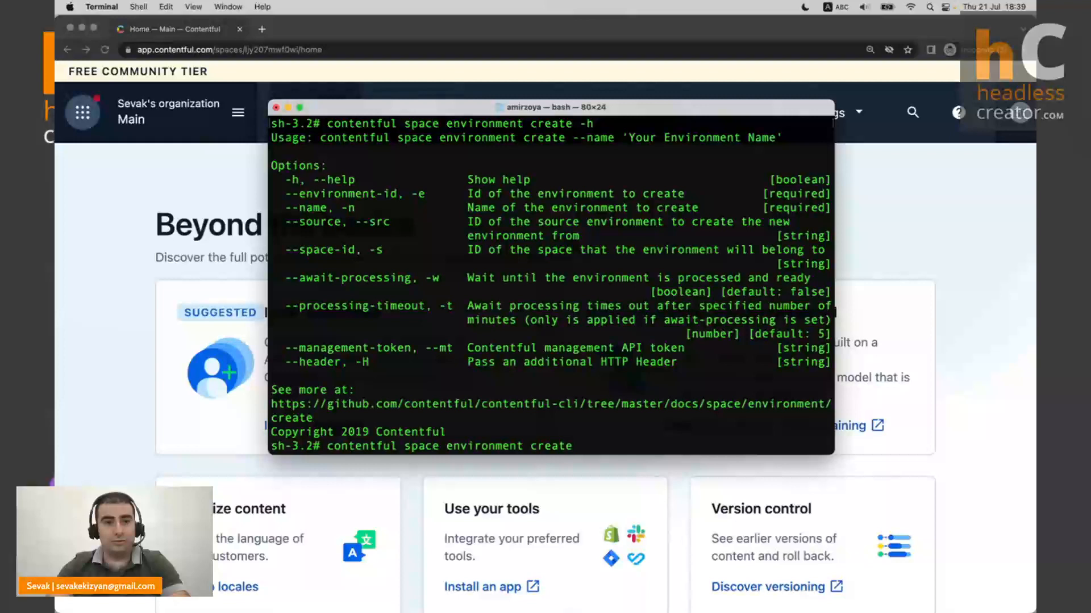
pyautogui.write('-')
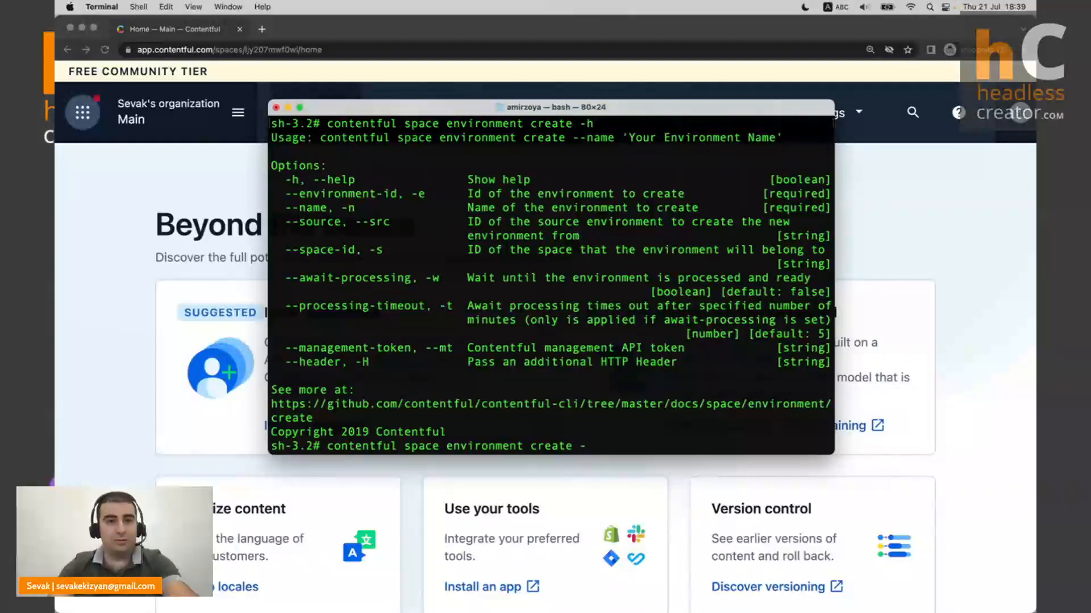
pyautogui.write('n')
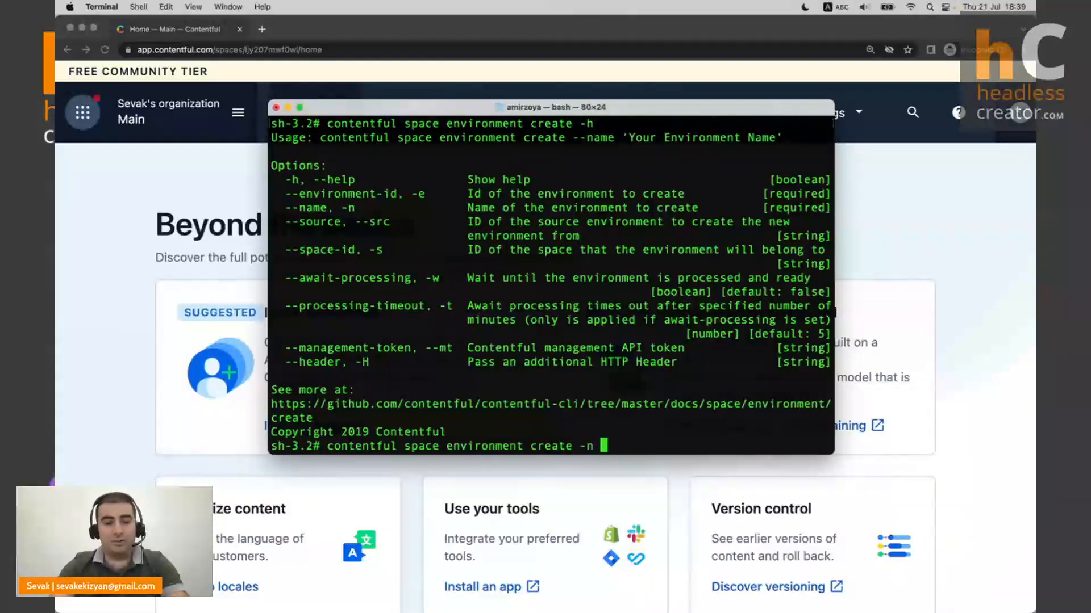
pyautogui.write('Developo')
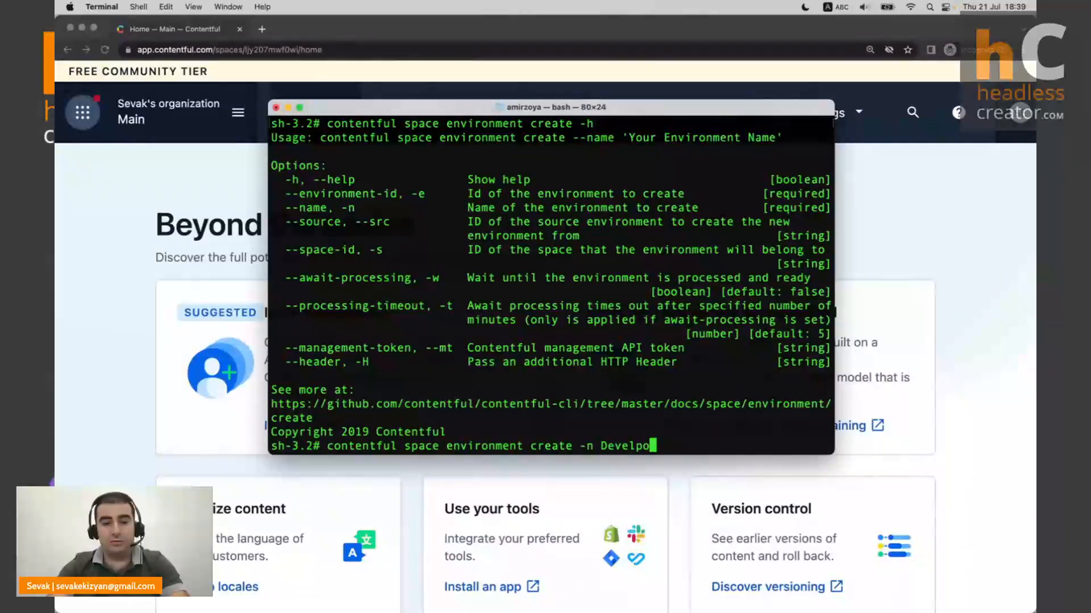
pyautogui.write('ment -')
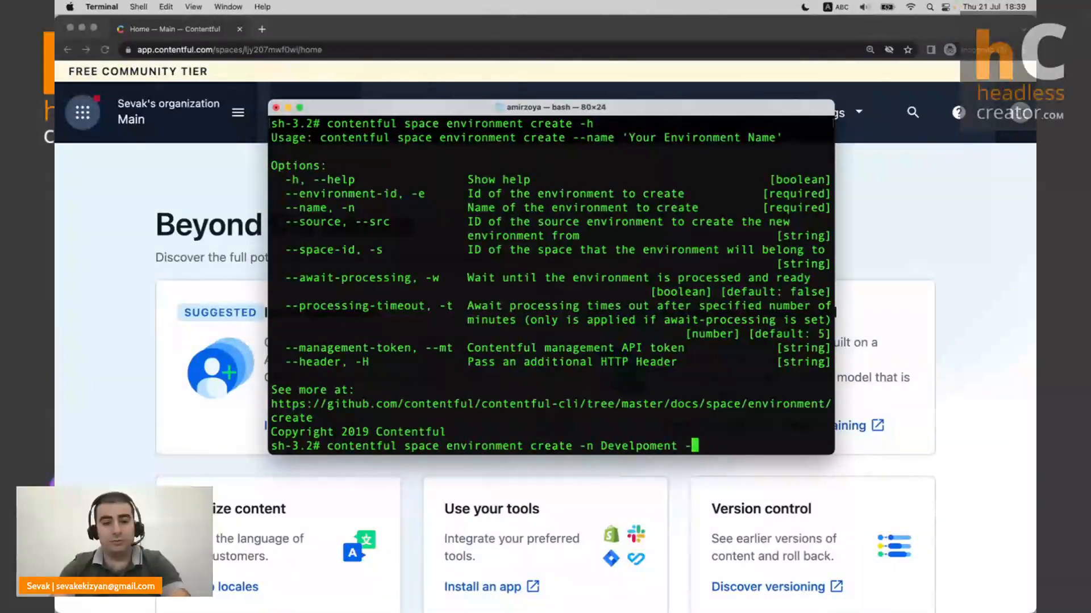
pyautogui.write('e')
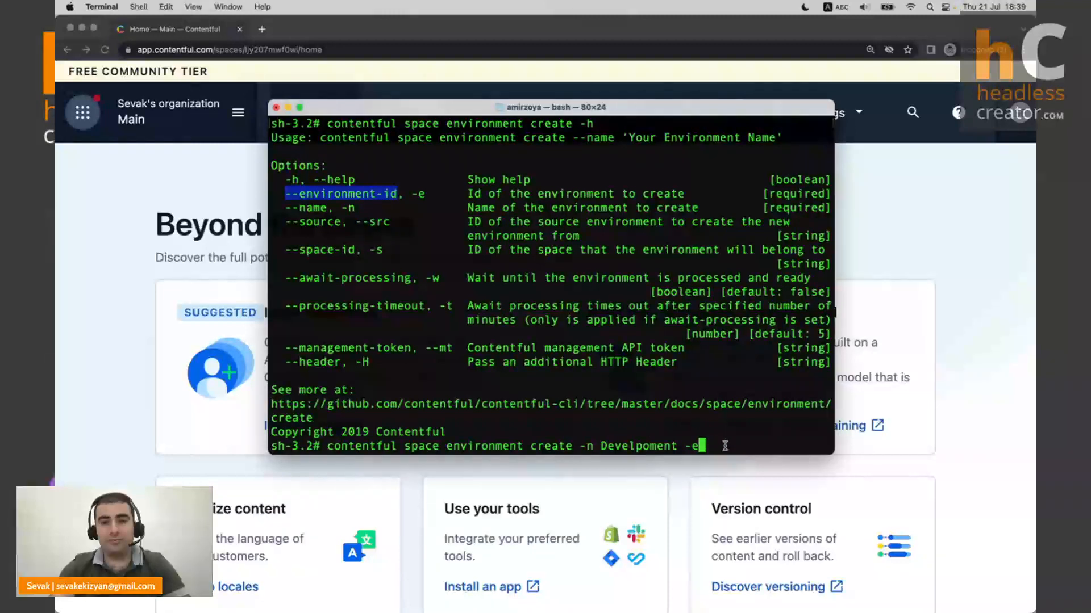
pyautogui.write('d')
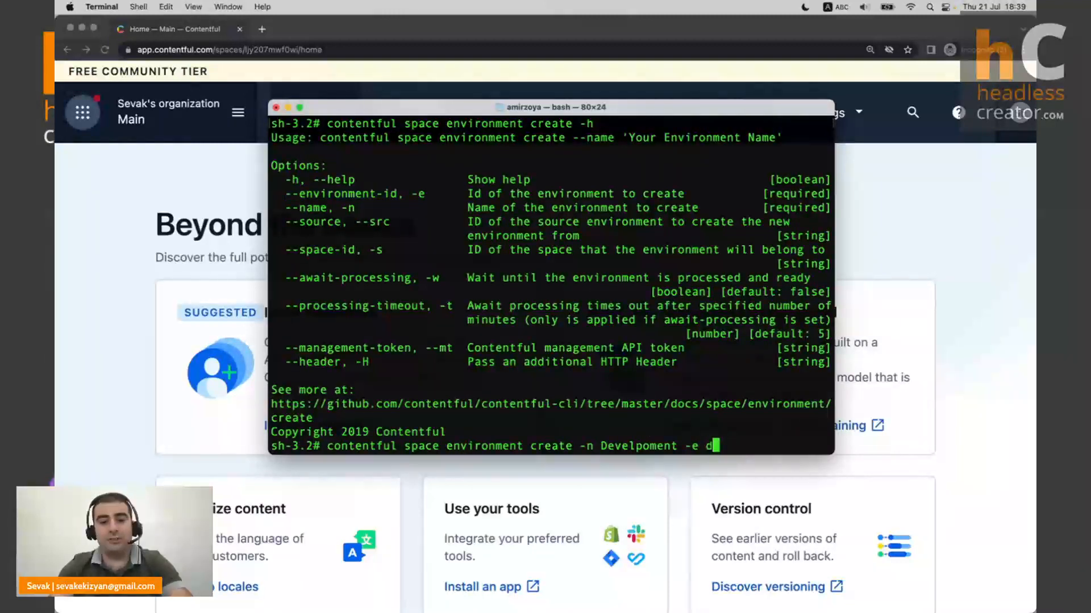
pyautogui.write('ev')
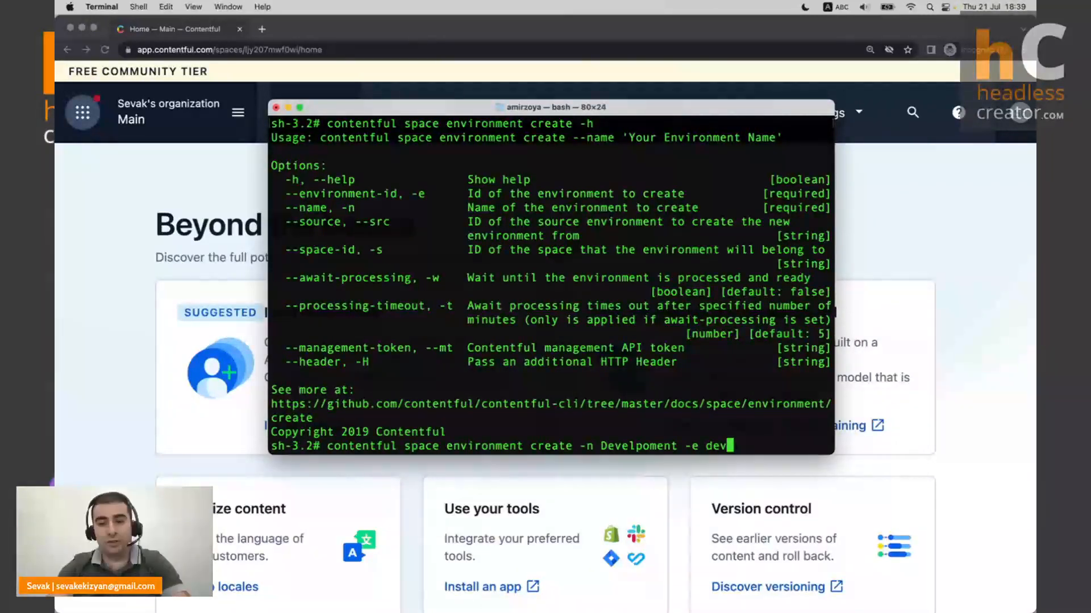
pyautogui.write('--src')
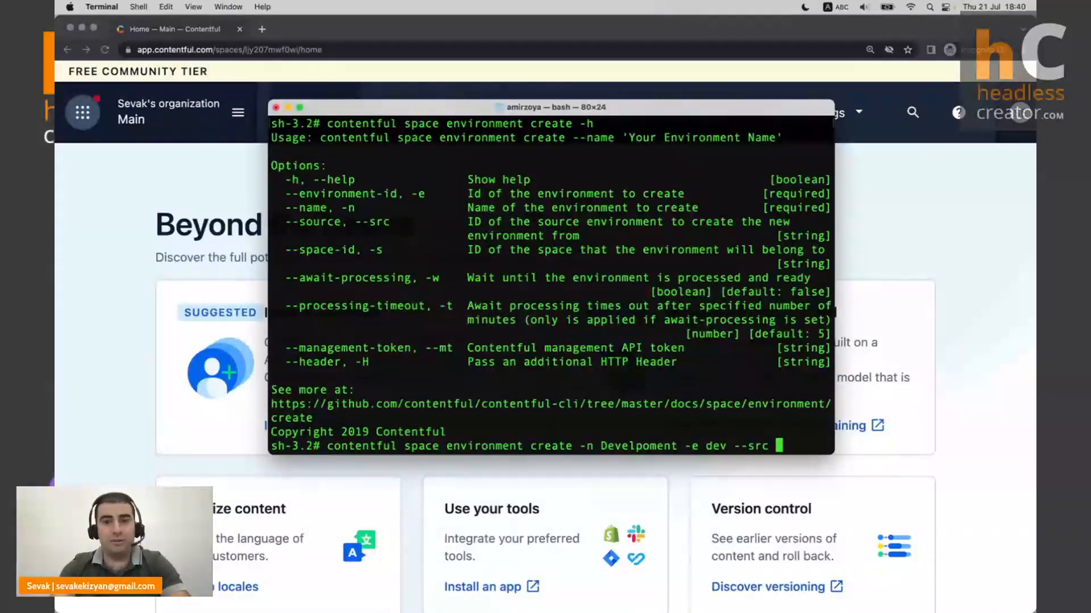
pyautogui.write('m')
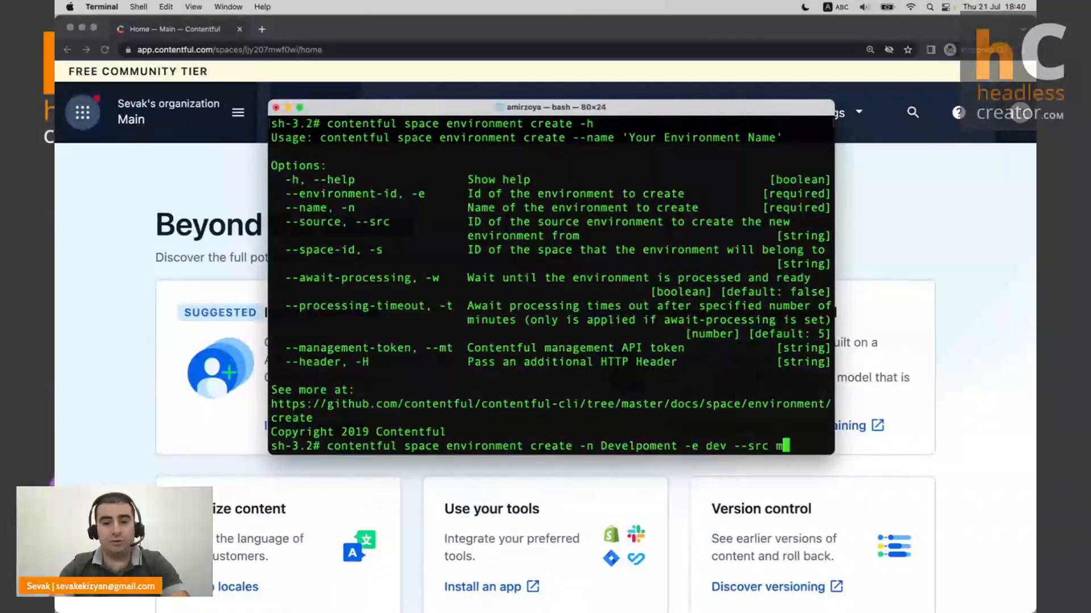
pyautogui.write('aster')
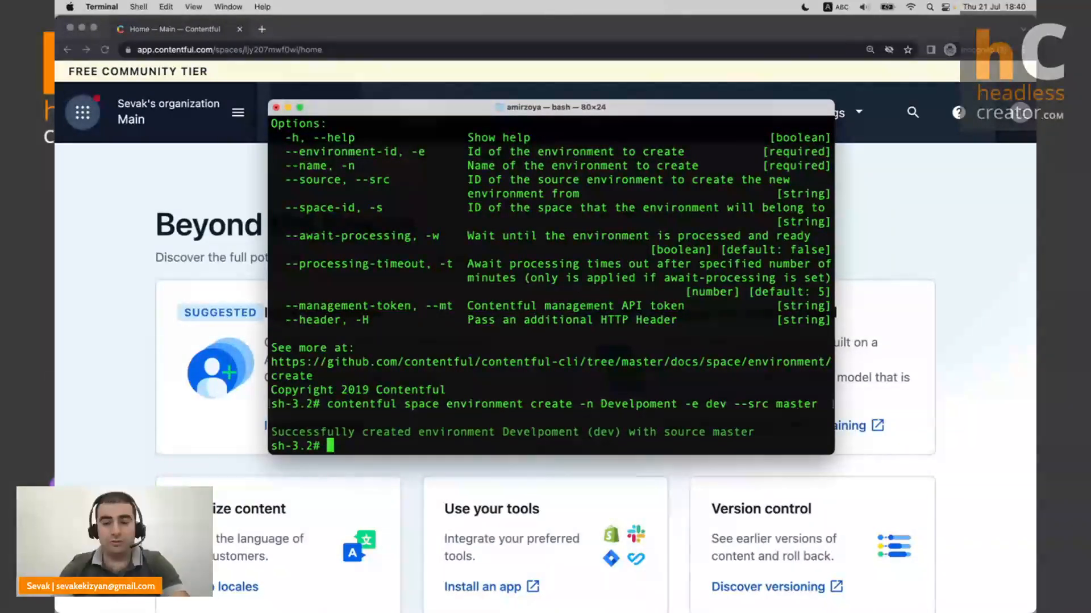
pyautogui.write('contentful space environment create')
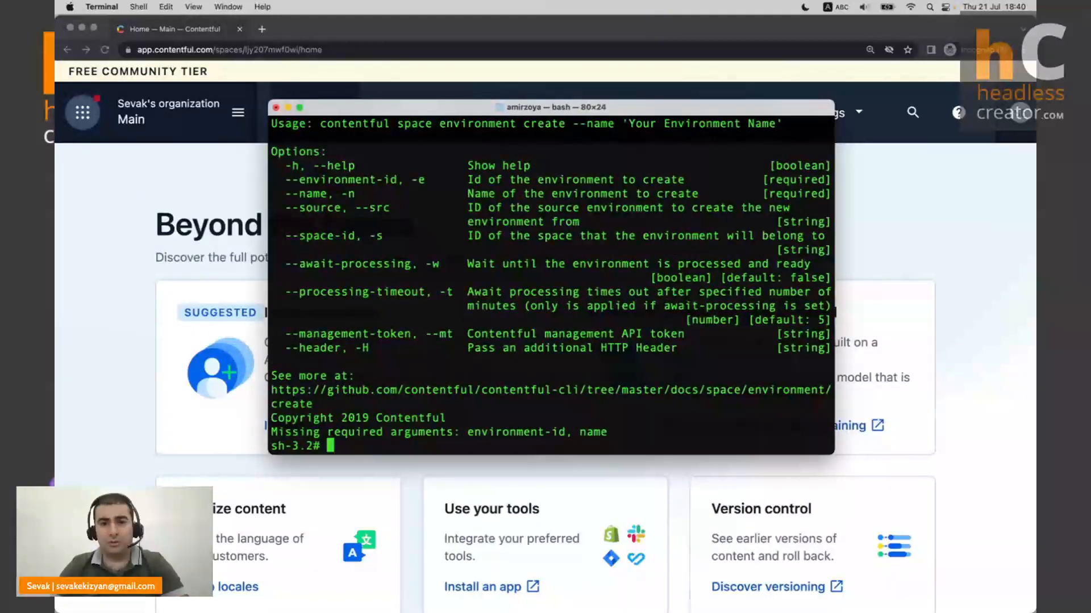
# Step: Run 'contentful space environment list' showing Develpoment (dev) and master both ready
pyautogui.write('contentful space environment create list')
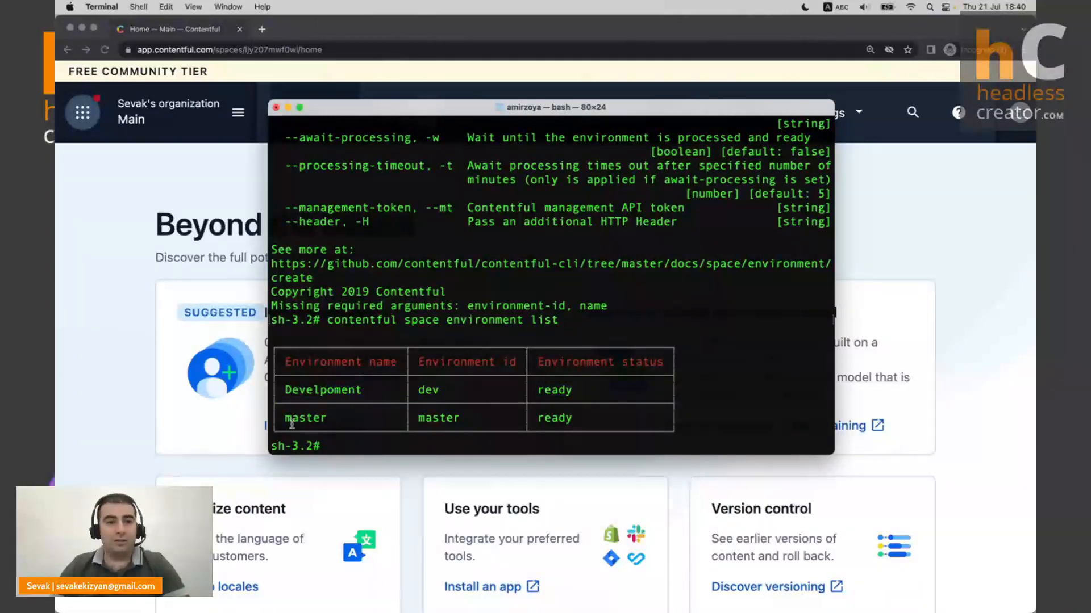
pyautogui.moveTo(285, 417); pyautogui.dragTo(459, 417)
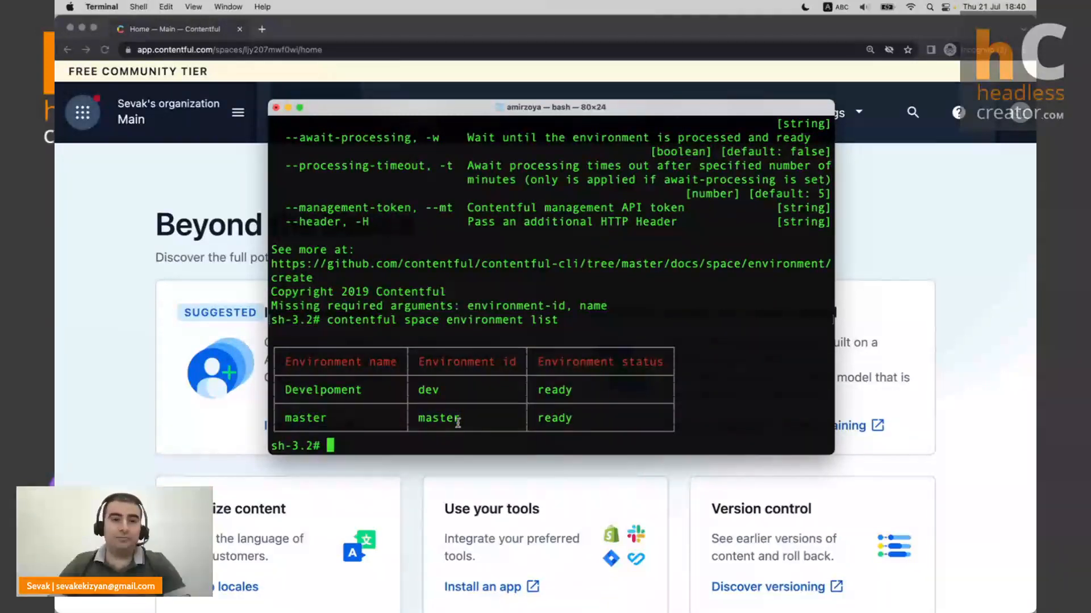
pyautogui.moveTo(454, 408)
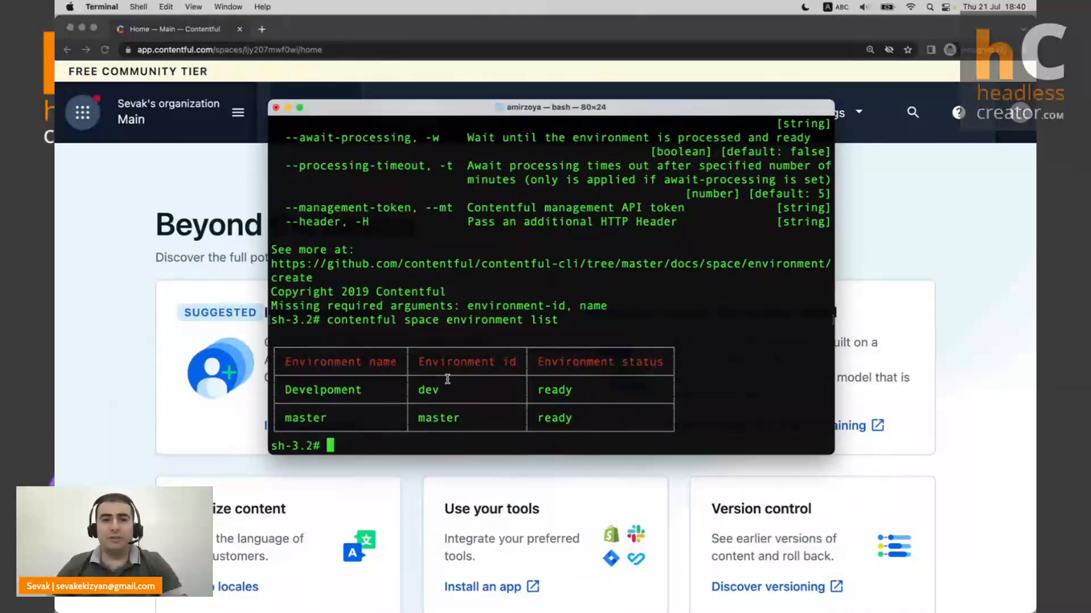
pyautogui.moveTo(440, 390)
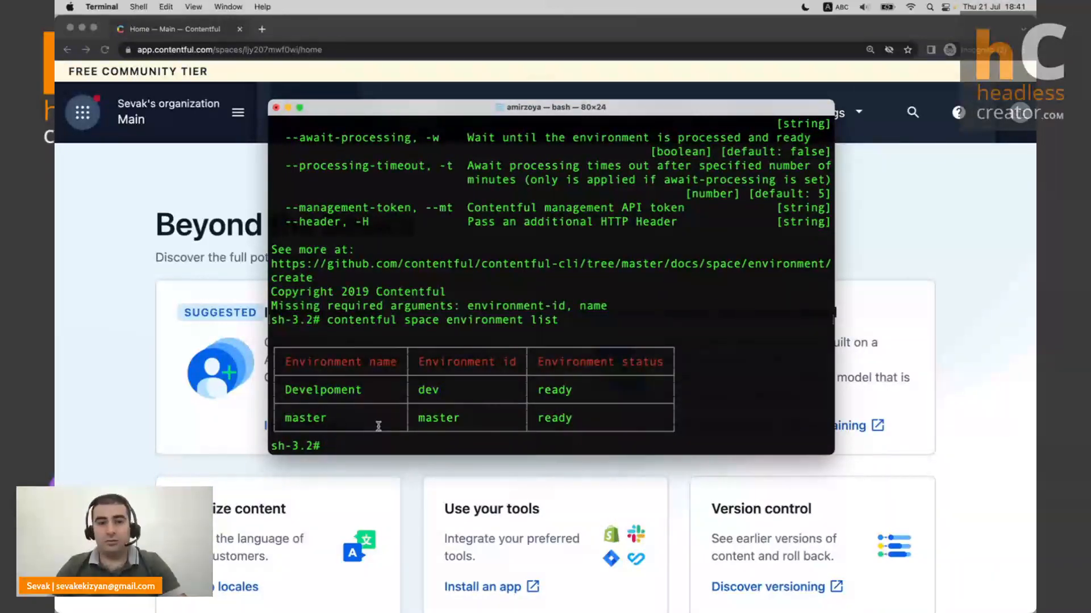
pyautogui.moveTo(360, 445)
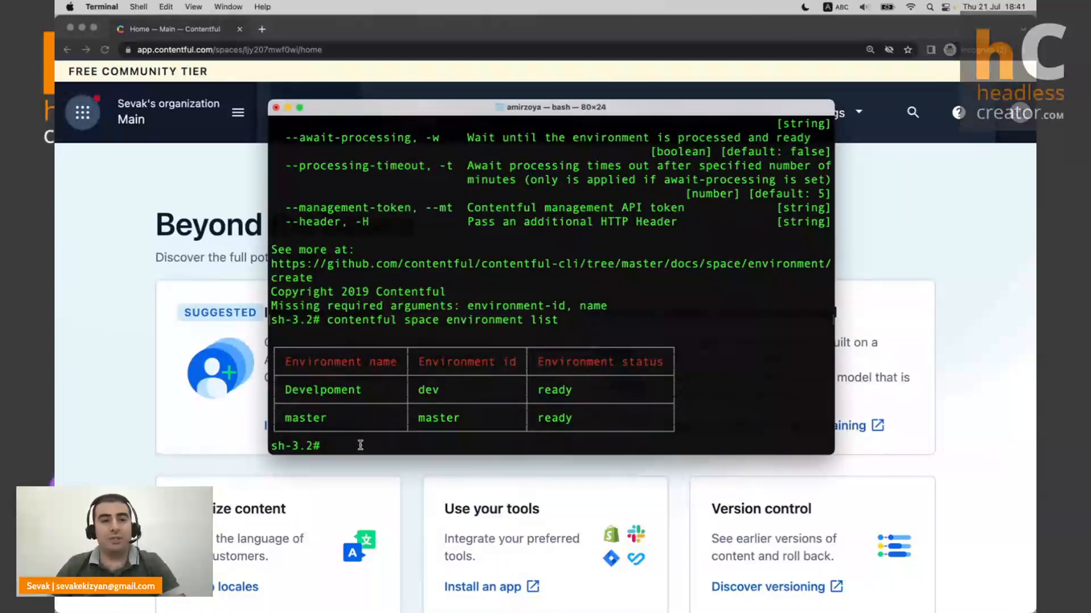
# Step: Start composing the 'contentful space environment delete' command at the prompt
pyautogui.write('contentful space environment list')
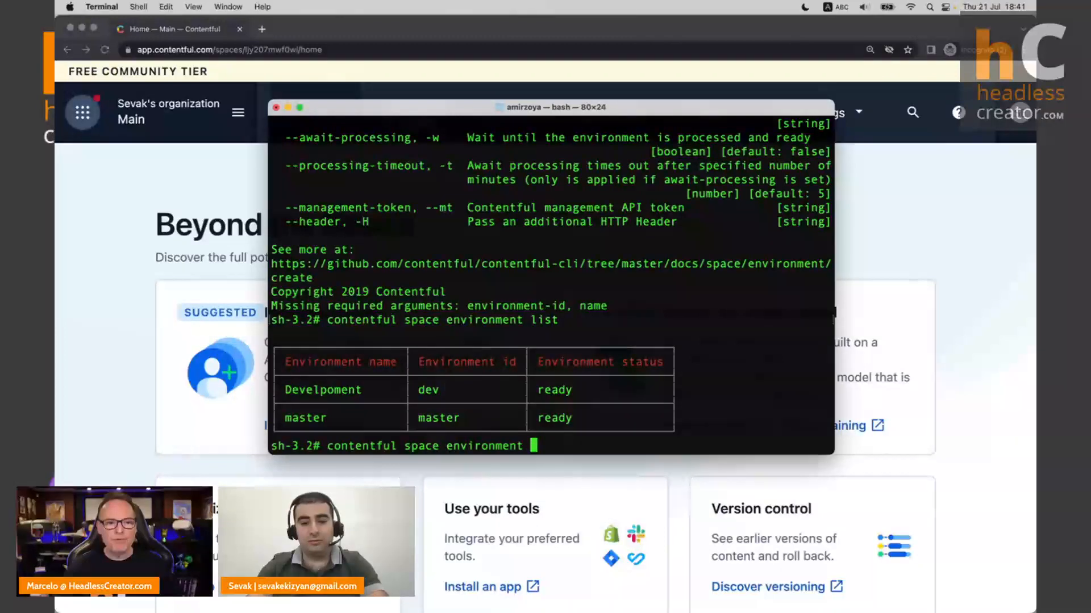
pyautogui.write('del')
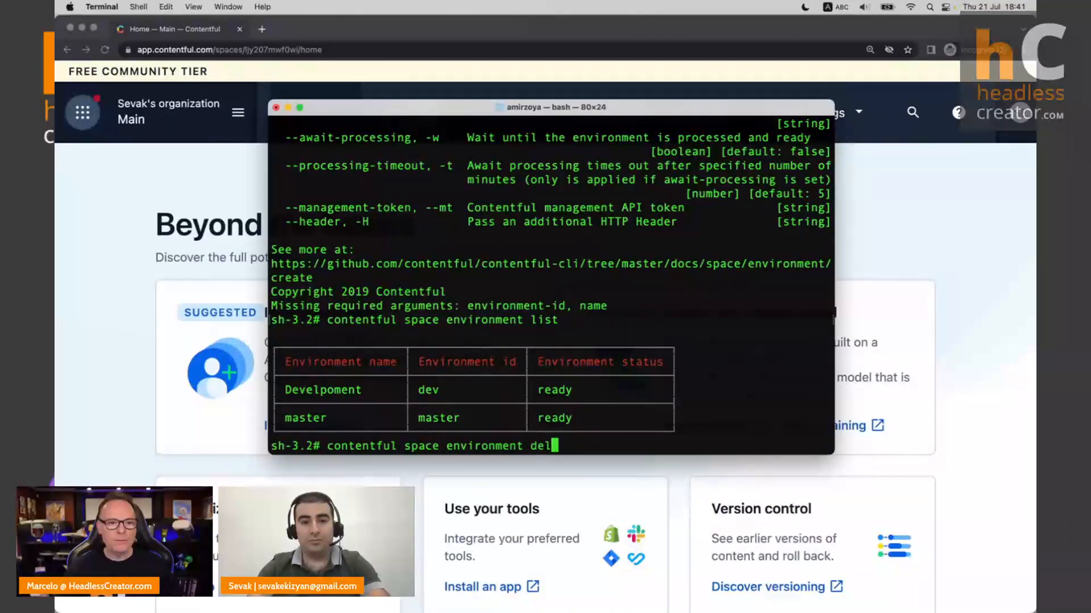
pyautogui.write('et')
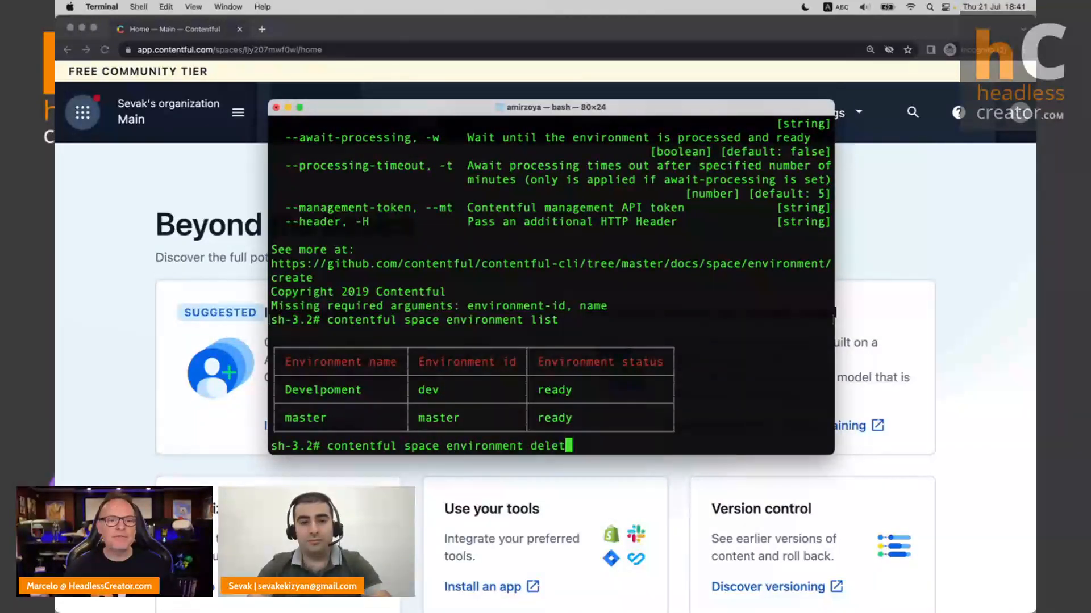
pyautogui.press('Backspace')
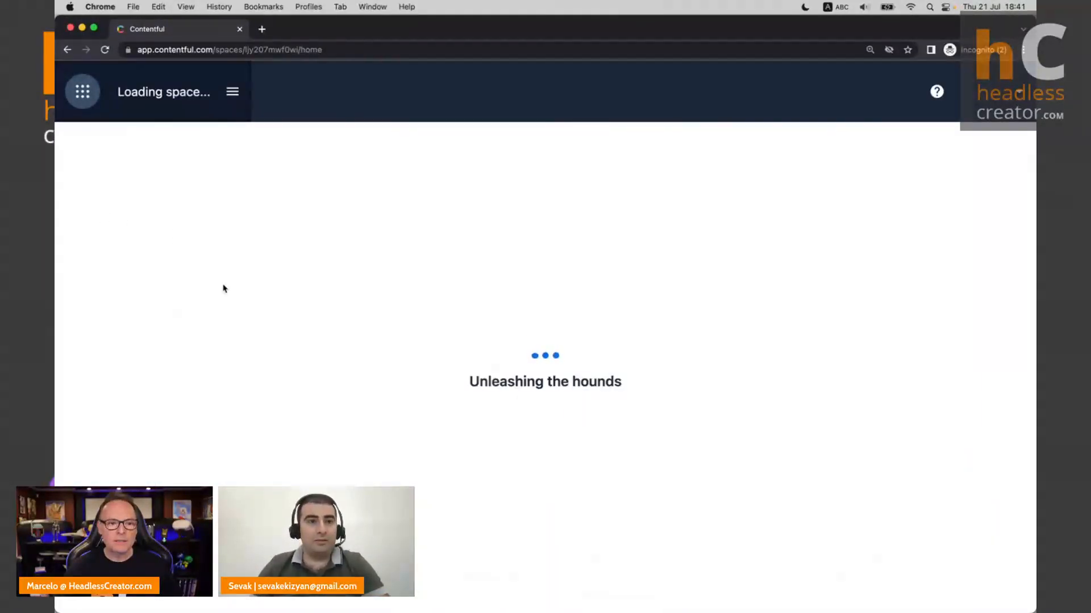
pyautogui.moveTo(191, 155)
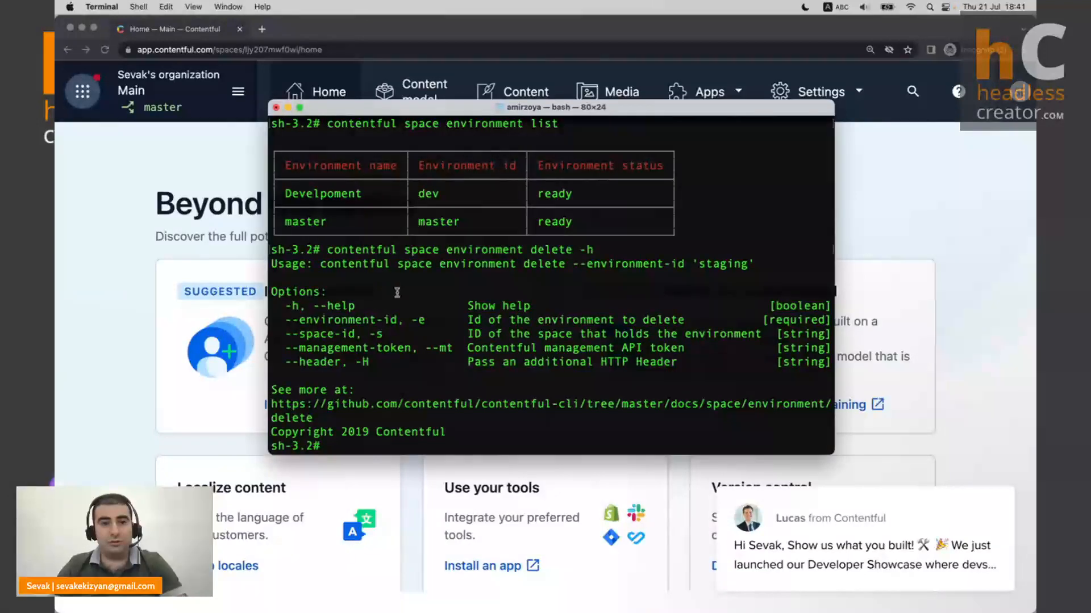
pyautogui.moveTo(389, 361)
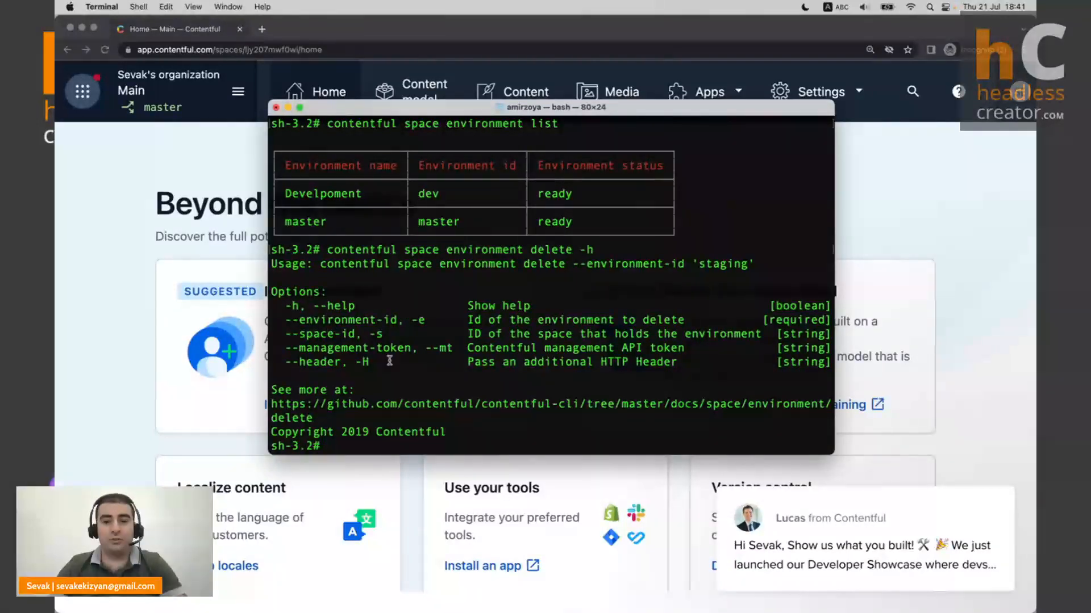
# Step: Run 'contentful space environment delete -e dev' to remove the Develpoment environment
pyautogui.write('contentful space environment delete -')
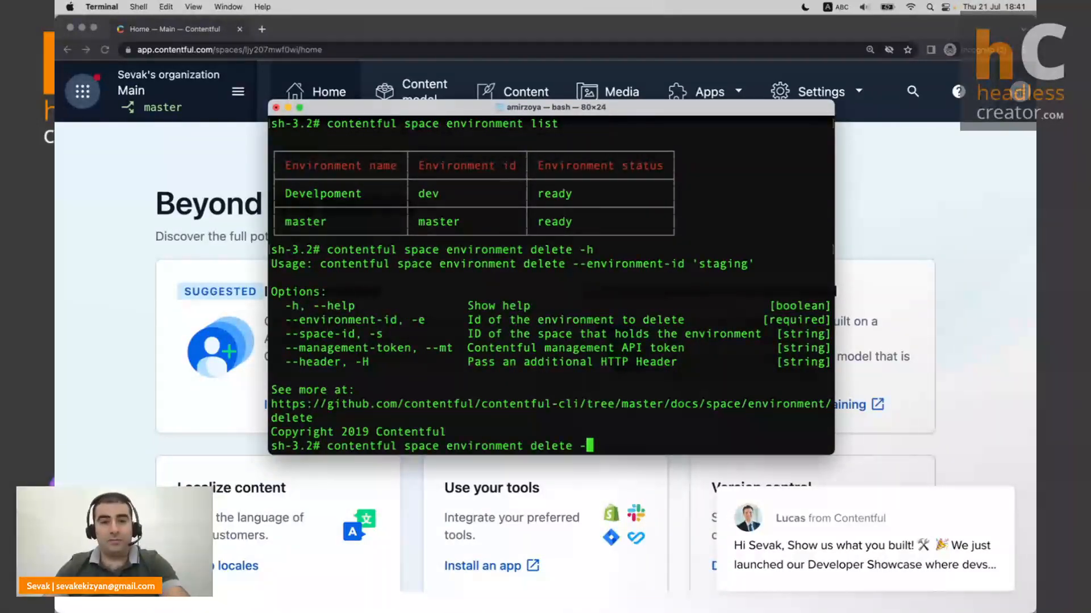
pyautogui.write('e dev')
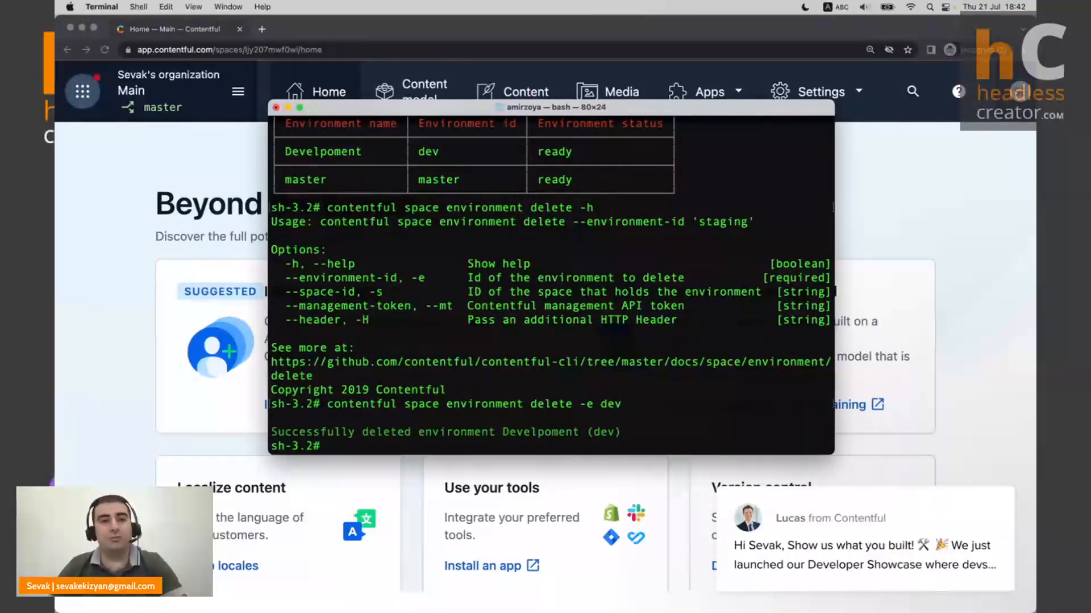
pyautogui.moveTo(393, 390)
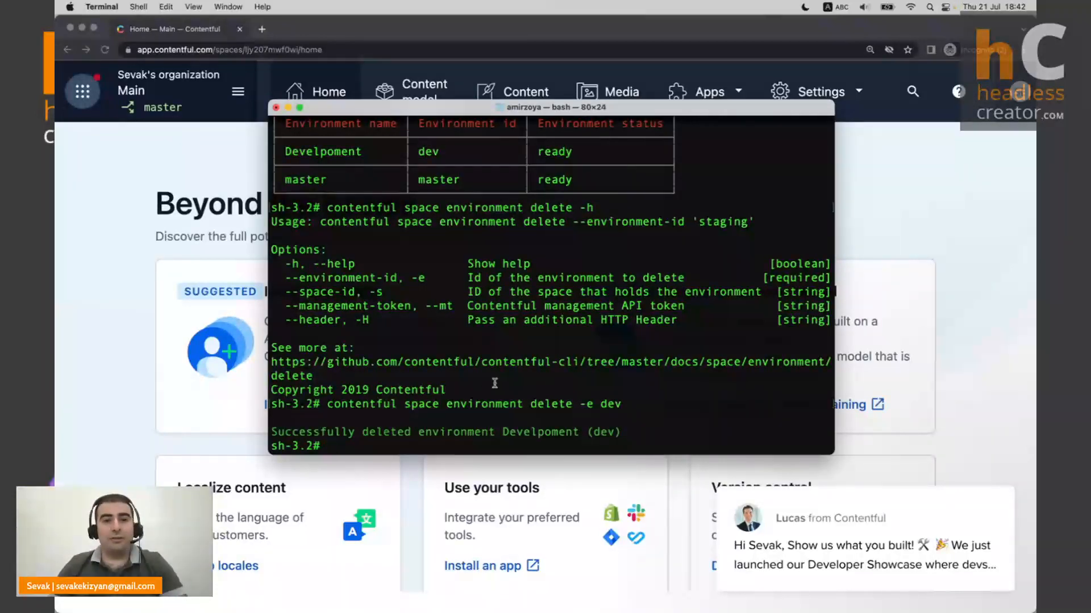
pyautogui.moveTo(481, 420)
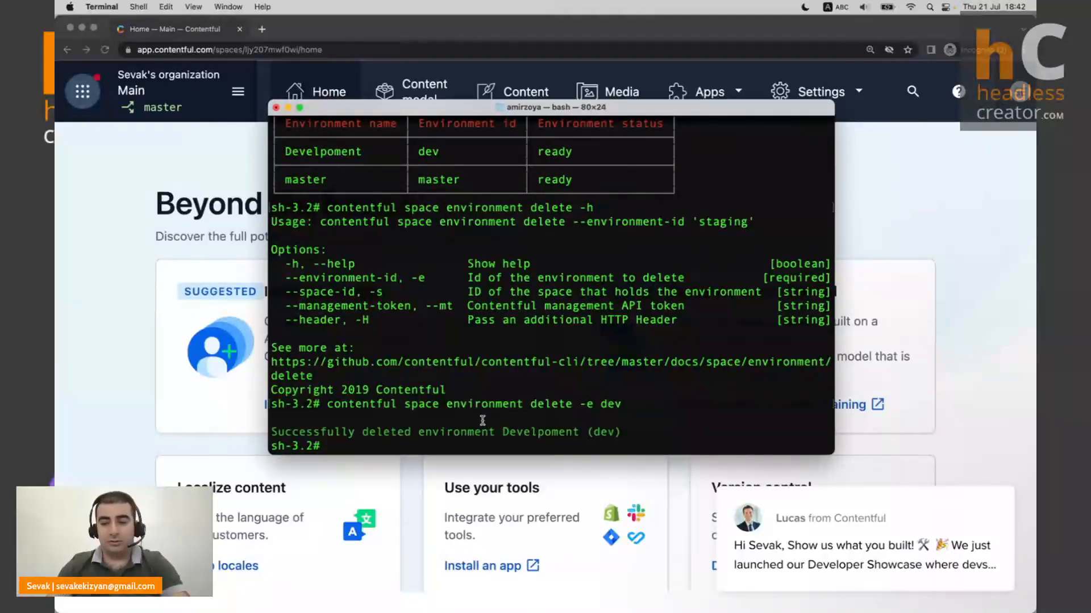
# Step: Edit the recalled create command to name the environment Release1.2, keeping '-e dev --src master'
pyautogui.write('contentful space environment list')
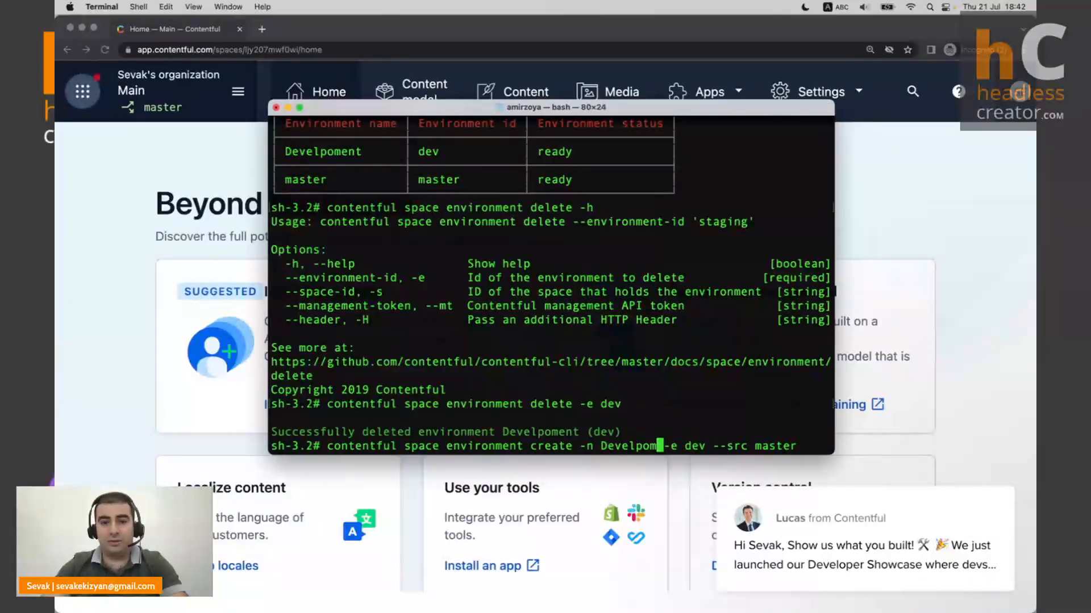
pyautogui.press('Backspace')
pyautogui.write('Release1.')
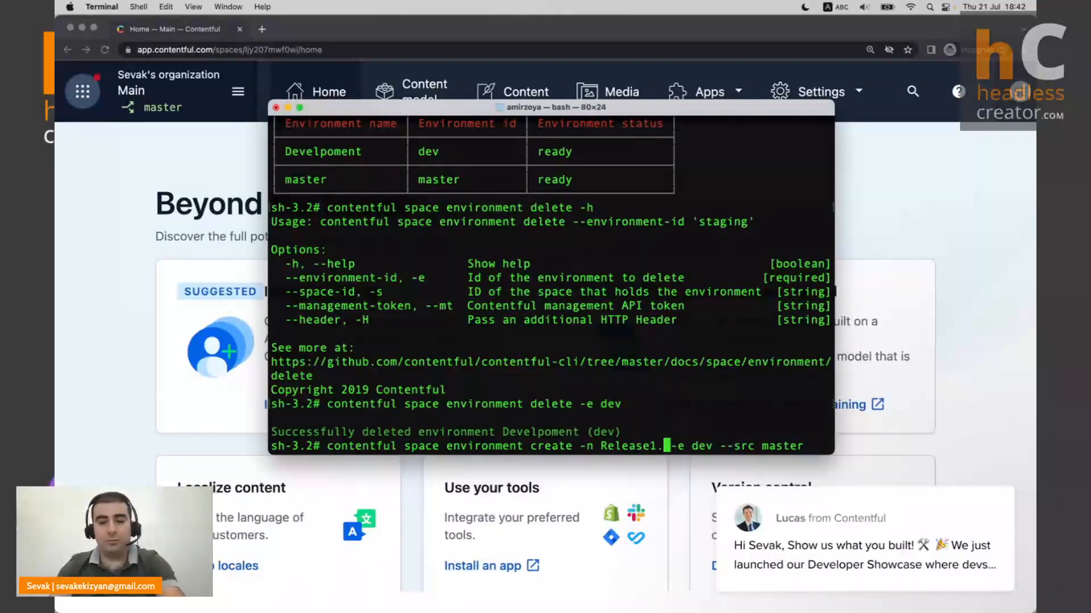
pyautogui.write('2')
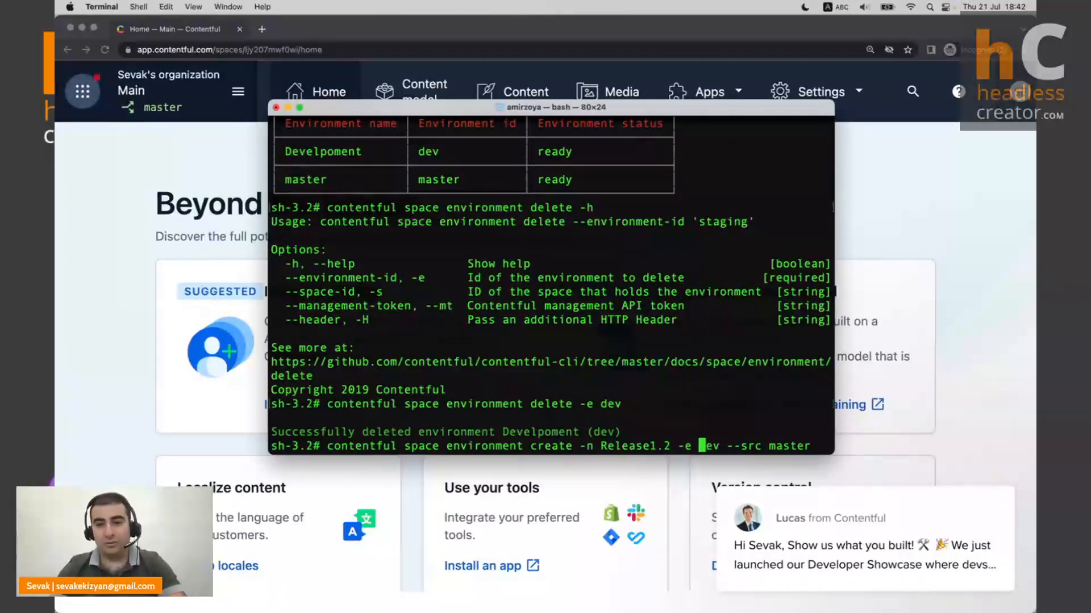